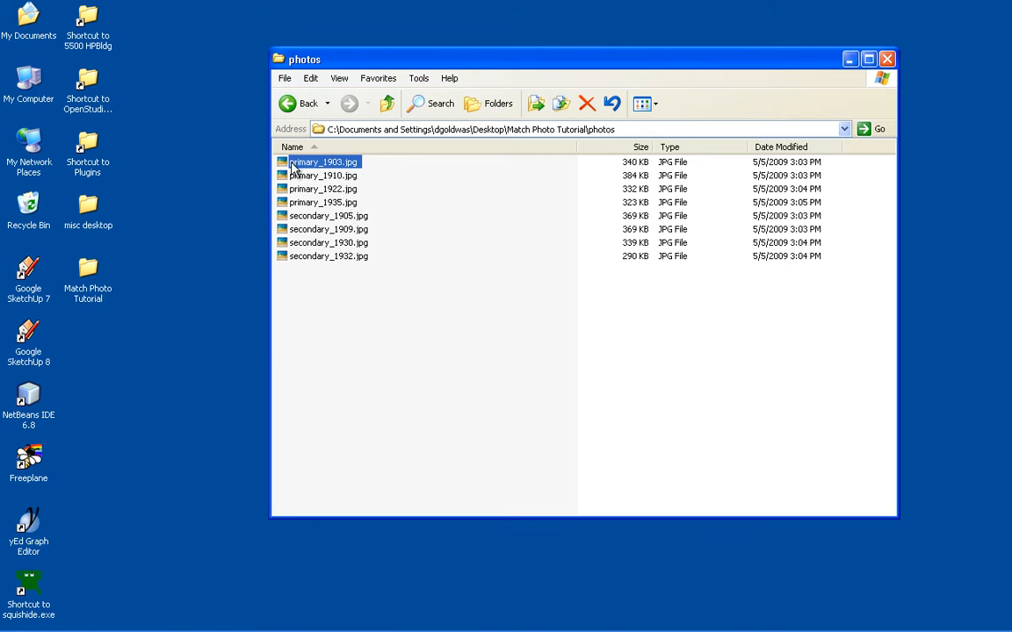
- Open primary_1903.jpg in Picasa and browse forward through the remaining building photos
double_click(322, 162)
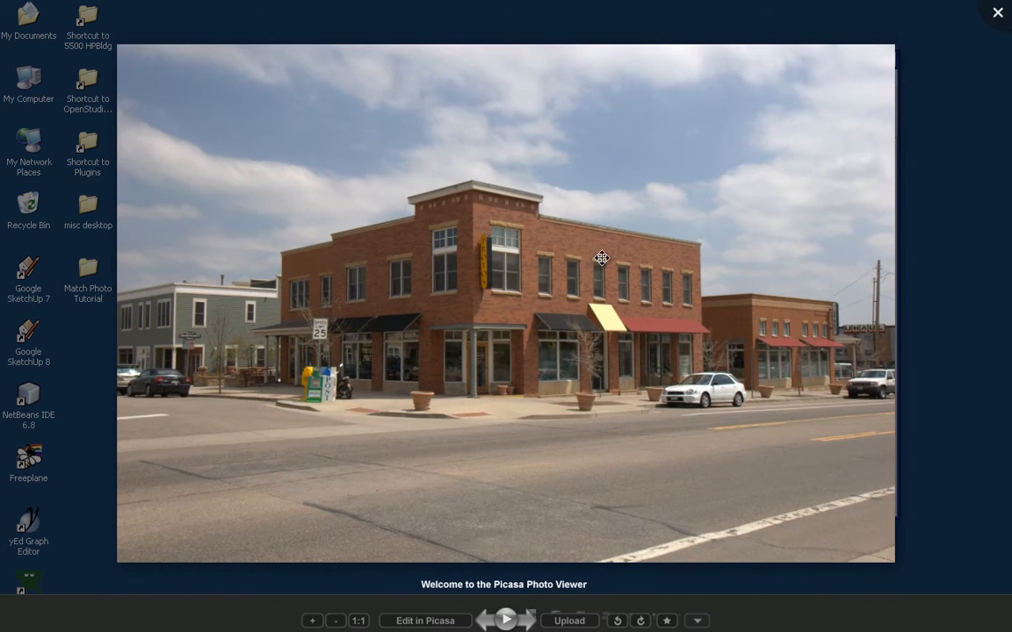
left_click(525, 620)
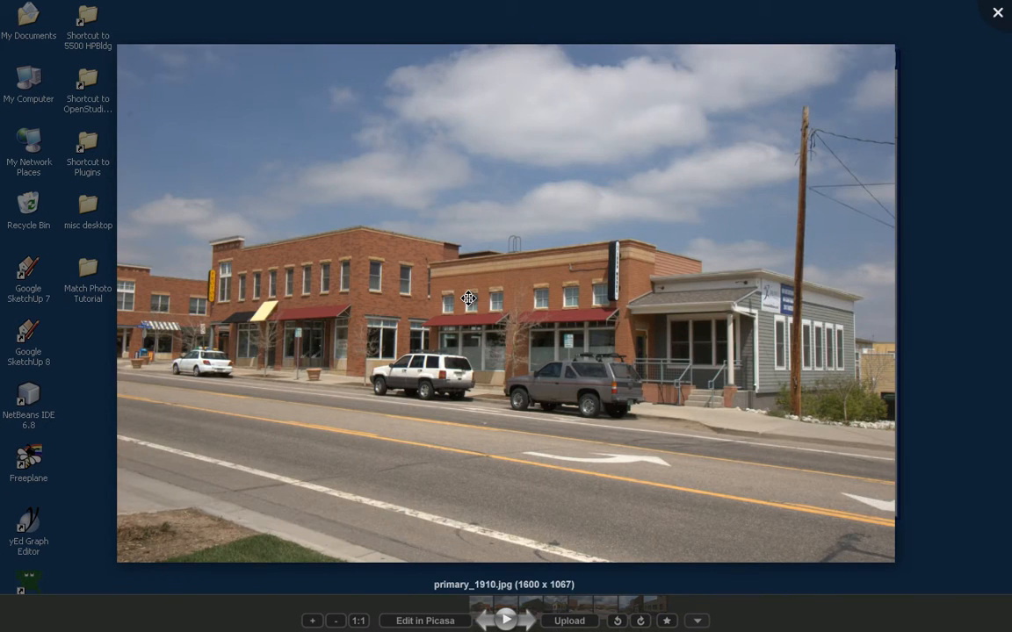
left_click(525, 620)
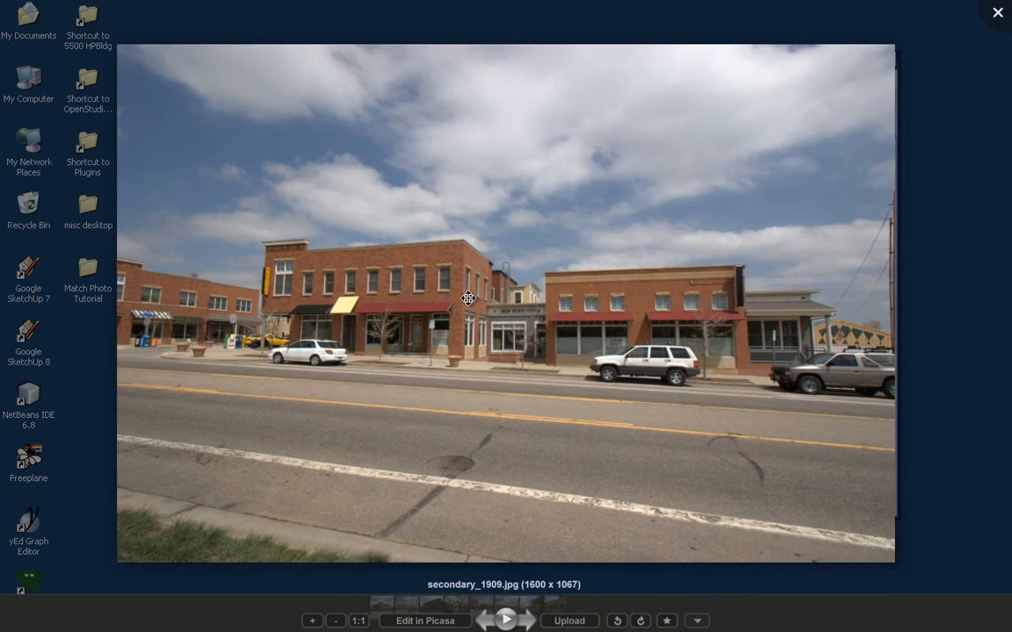
left_click(525, 621)
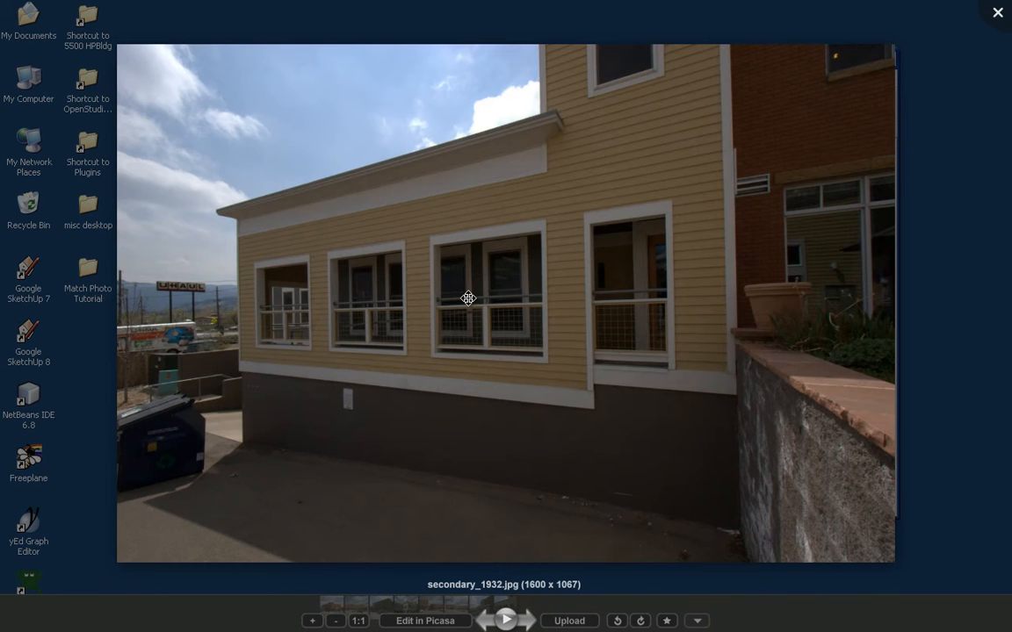
mouse_move(591, 194)
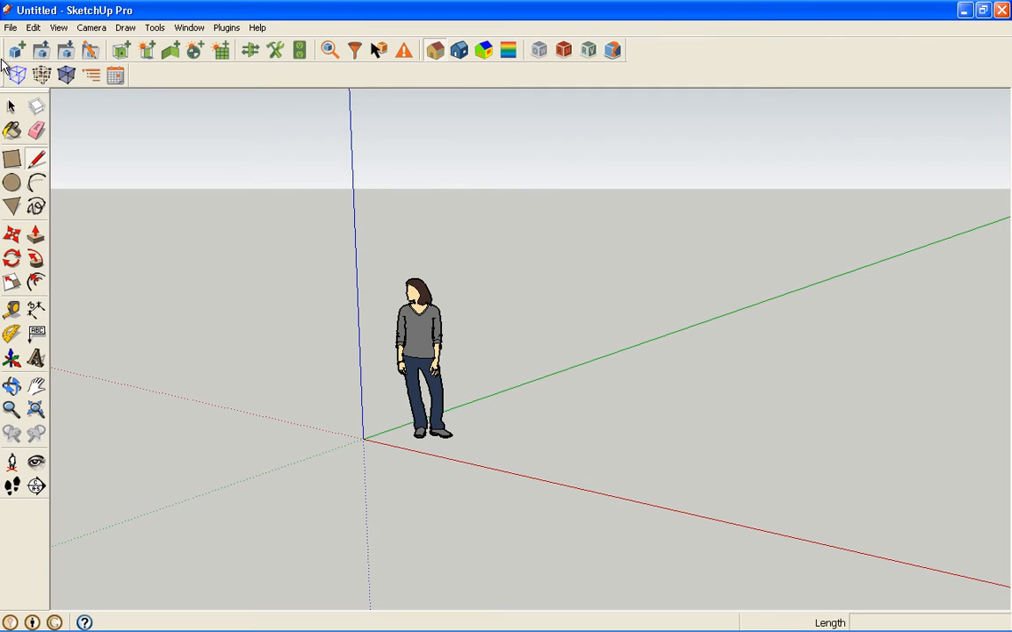
- Start a Match Photo with primary_1903.jpg as the background image
left_click(226, 28)
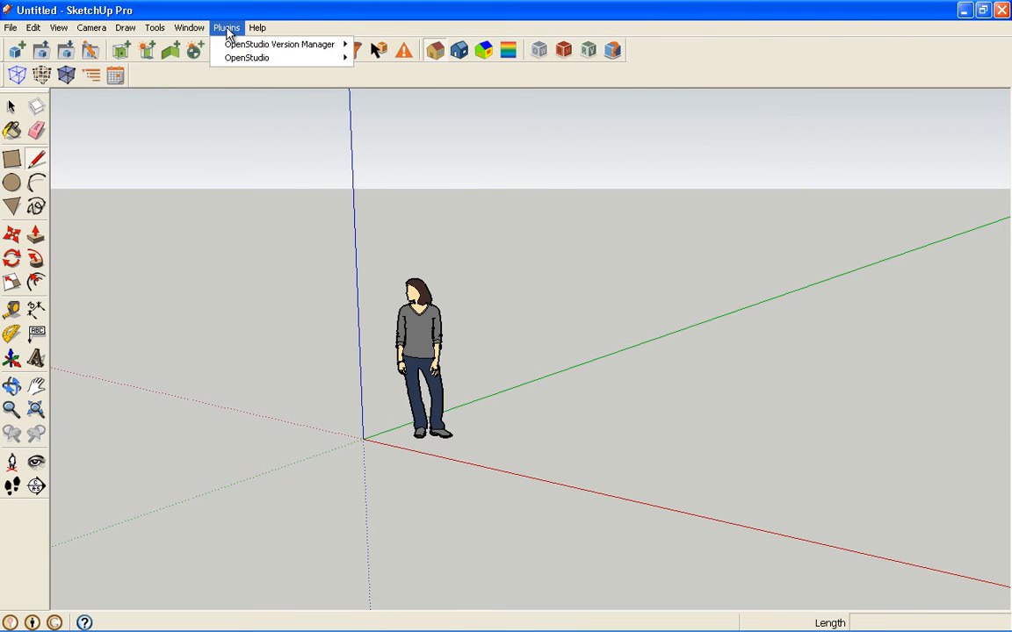
left_click(189, 27)
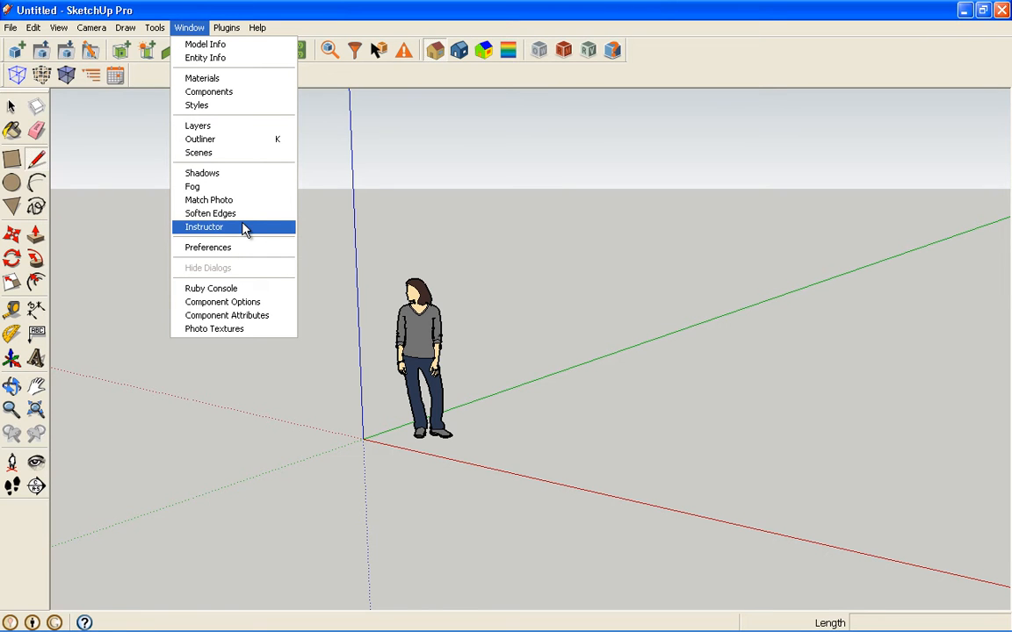
left_click(209, 199)
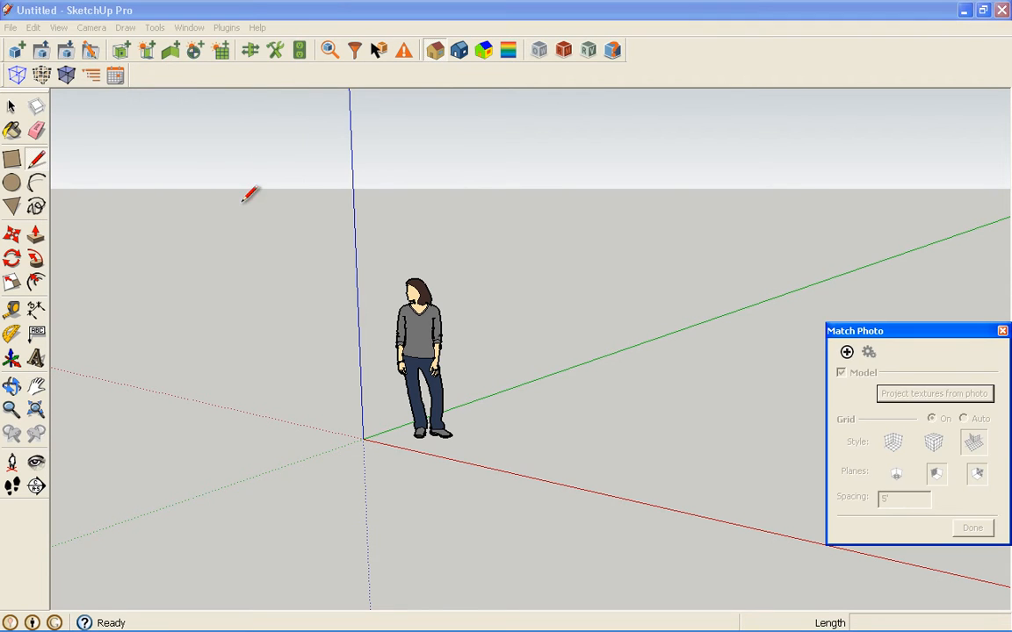
left_click(845, 353)
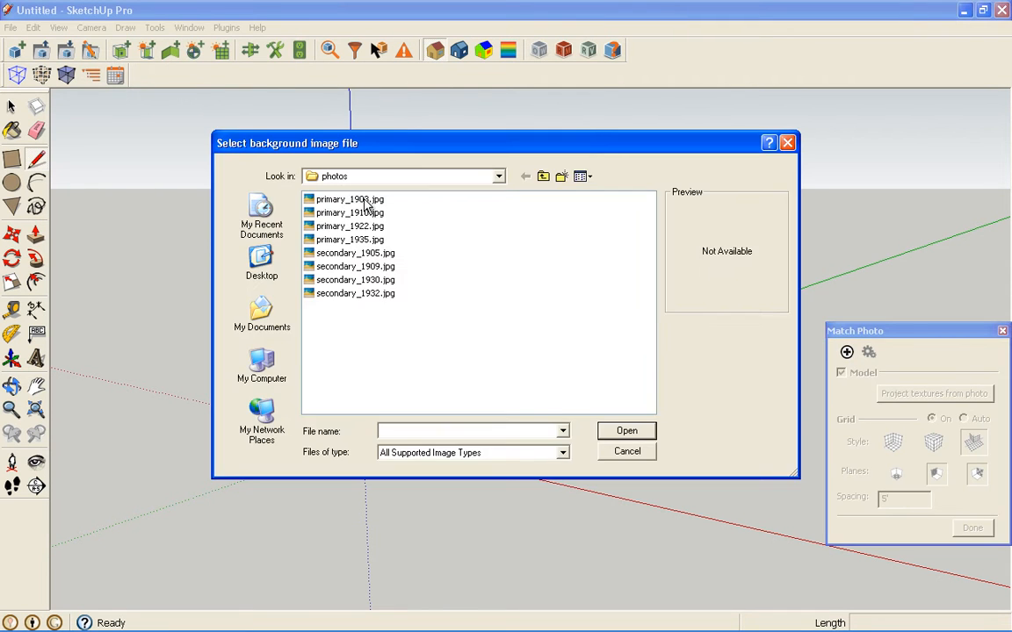
double_click(348, 200)
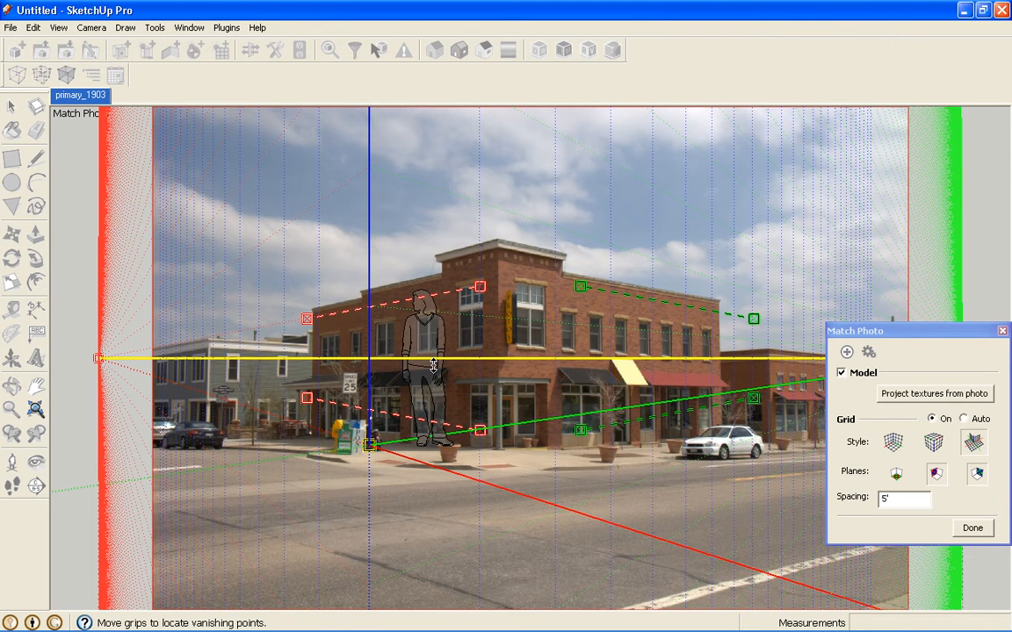
mouse_move(432, 364)
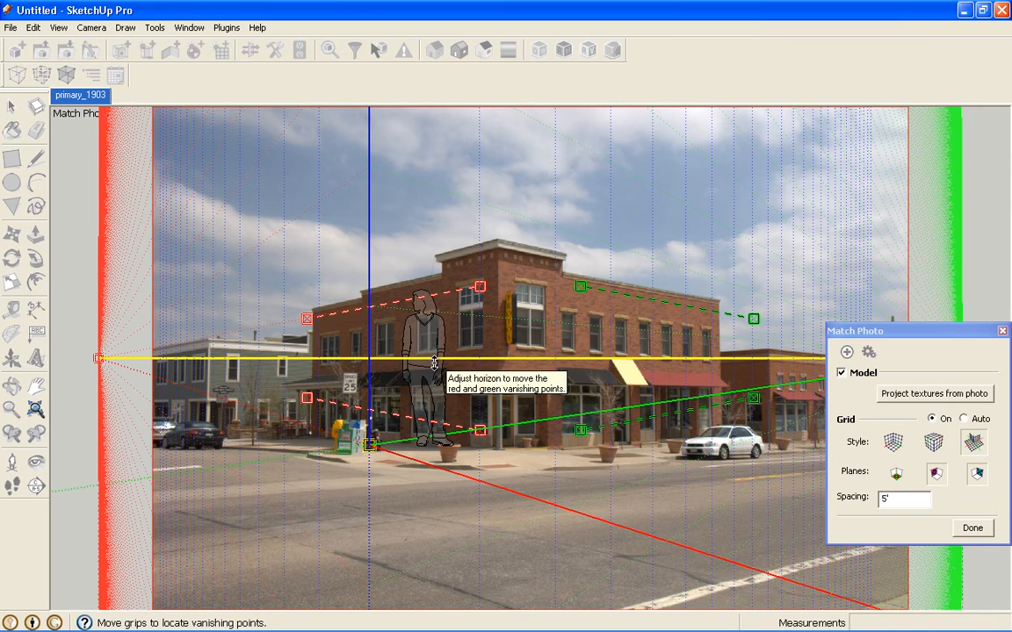
mouse_move(501, 325)
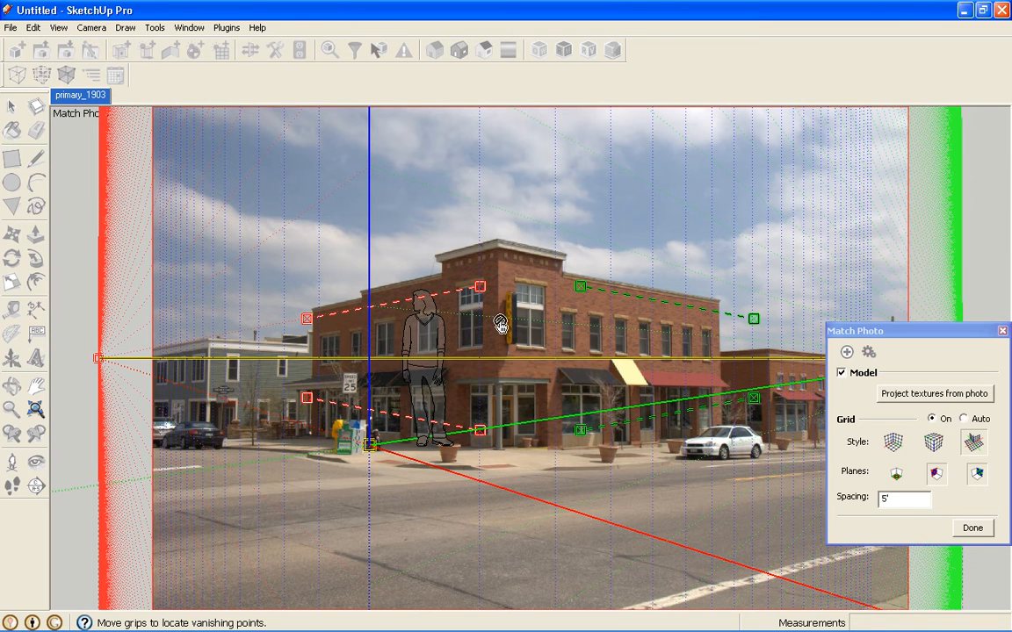
mouse_move(643, 306)
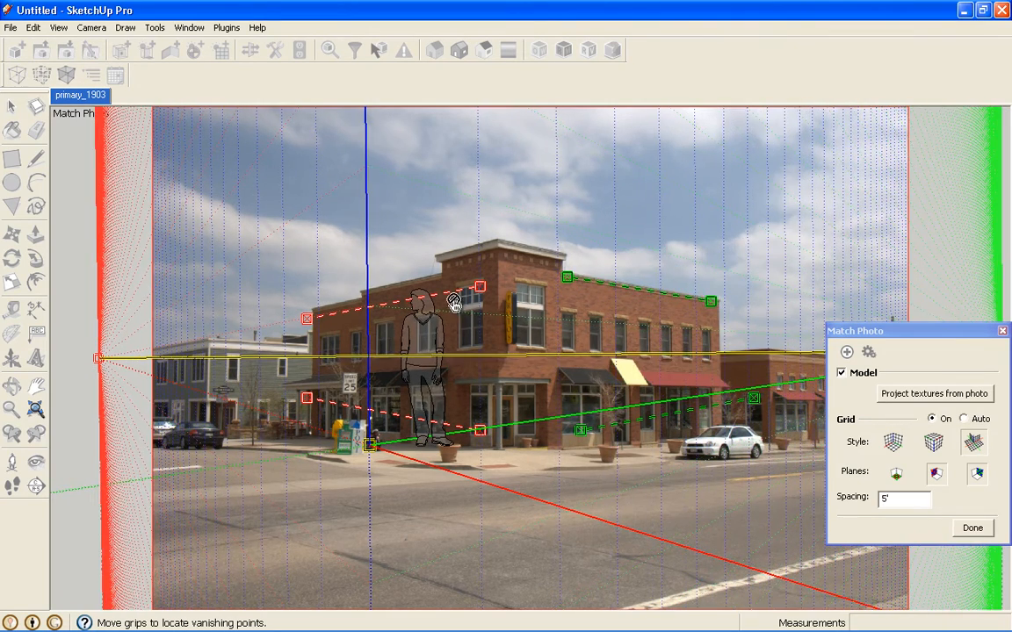
- Drag the green perspective bars onto the roofline and the upper-window ledge line
left_click_drag(479, 287, 537, 264)
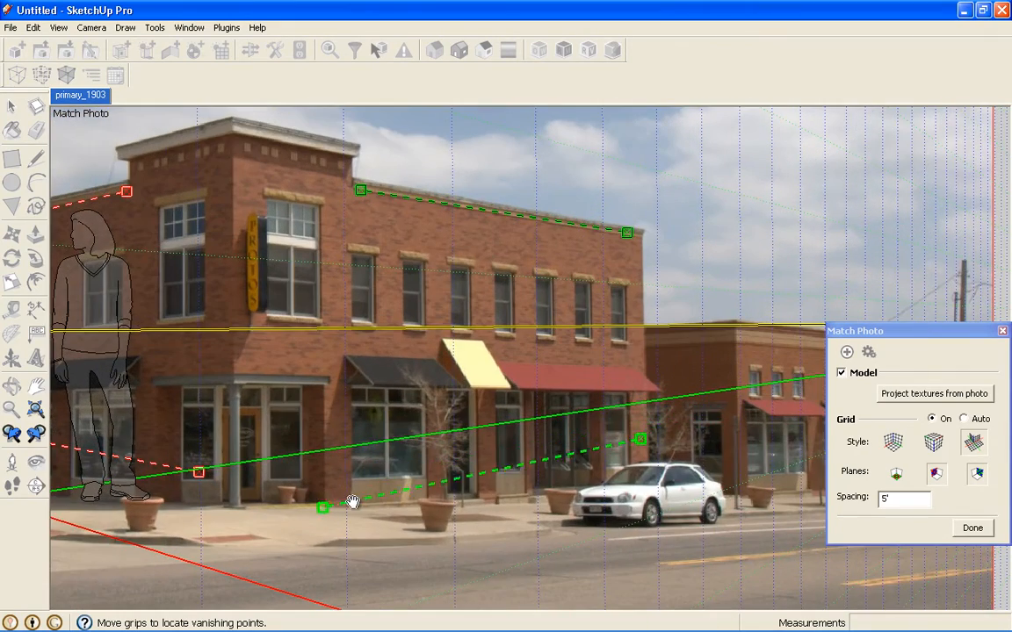
left_click_drag(322, 507, 248, 507)
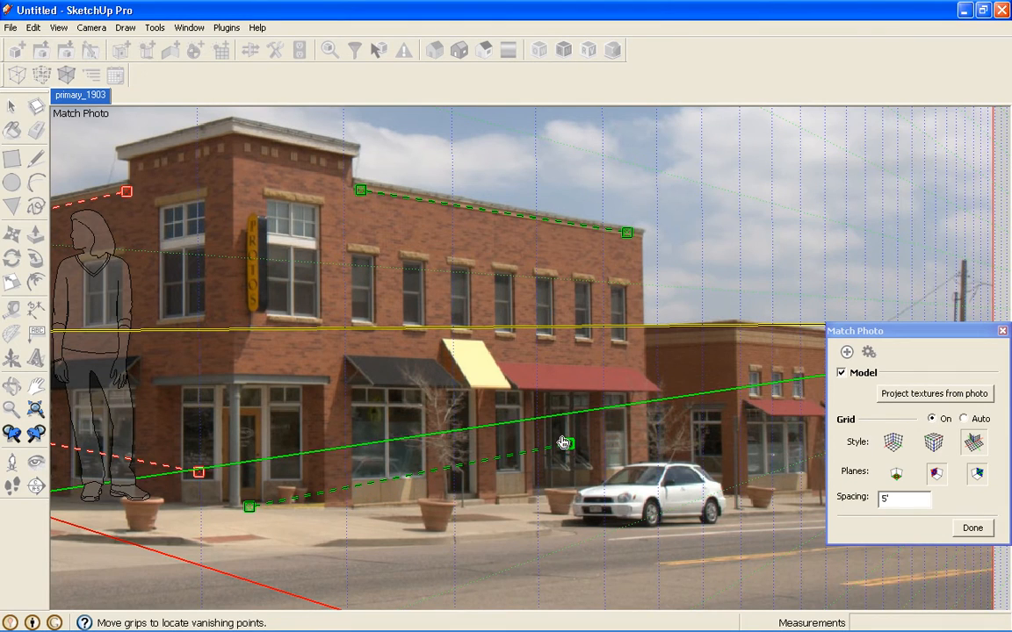
left_click_drag(565, 442, 553, 492)
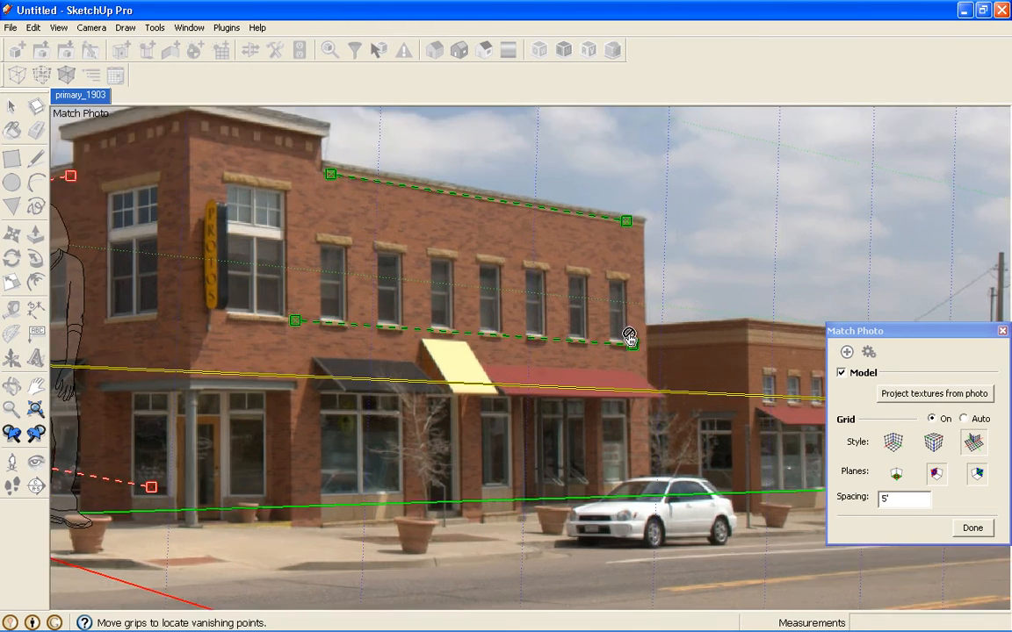
left_click_drag(631, 335, 567, 358)
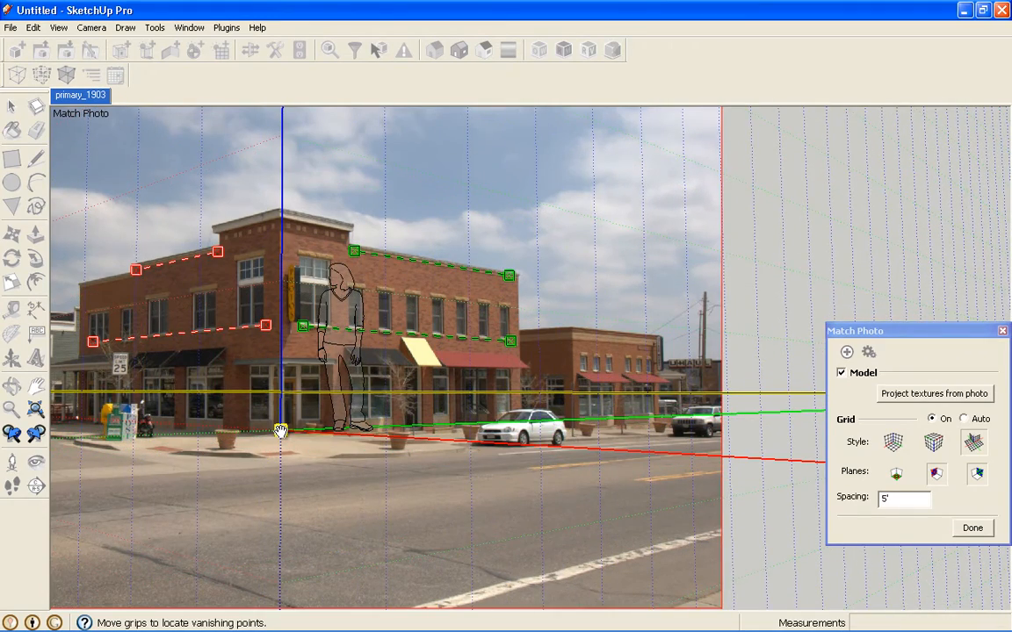
- Place the axis origin at the building's ground-level front corner
left_click_drag(281, 430, 282, 432)
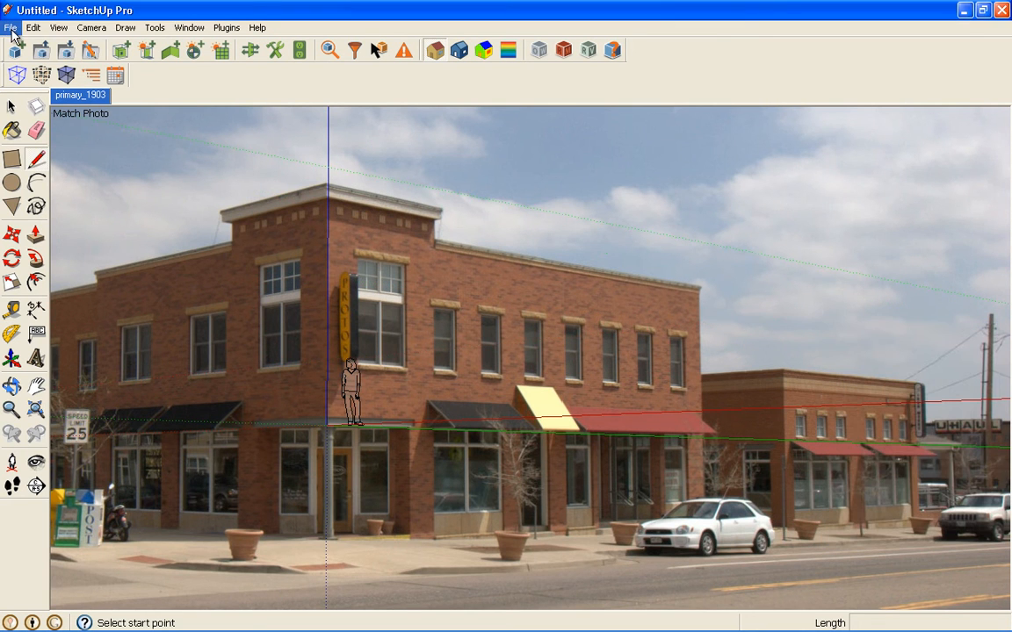
- Open the recent photo guide.skp without saving the untitled model
left_click(10, 27)
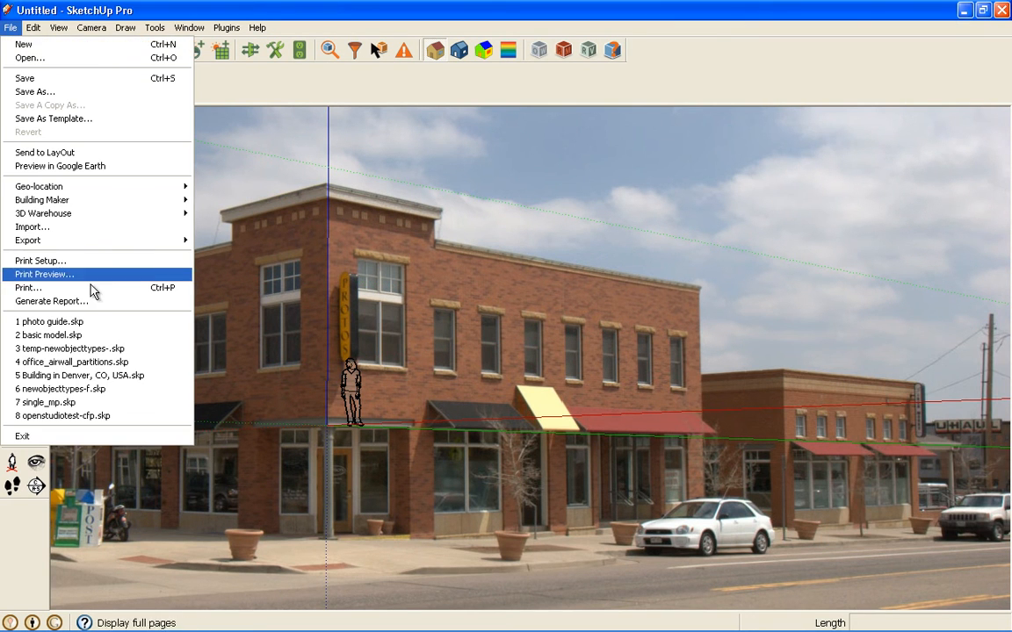
mouse_move(88, 320)
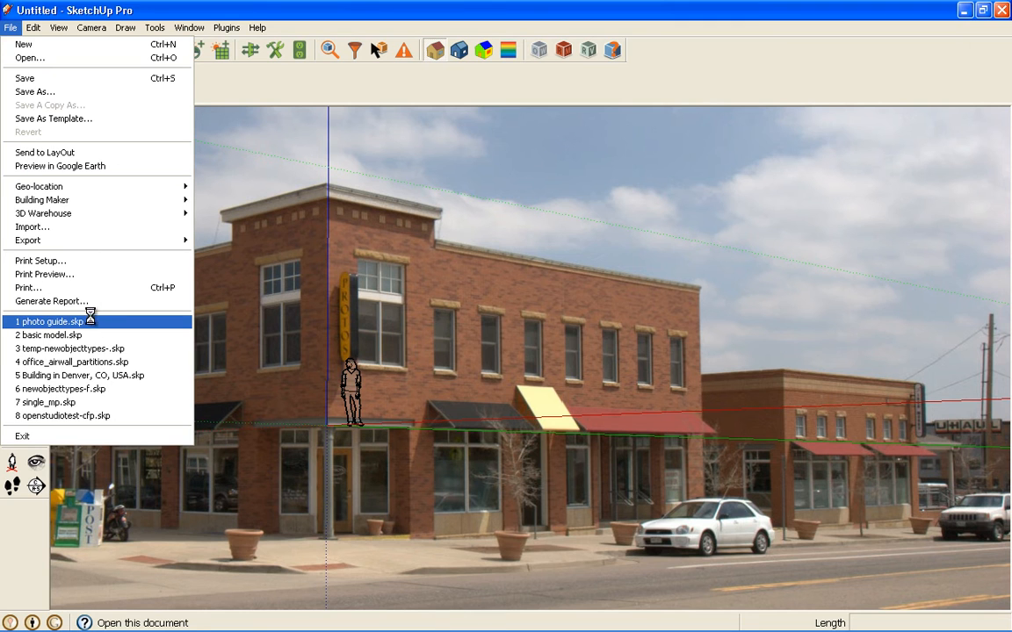
left_click(48, 321)
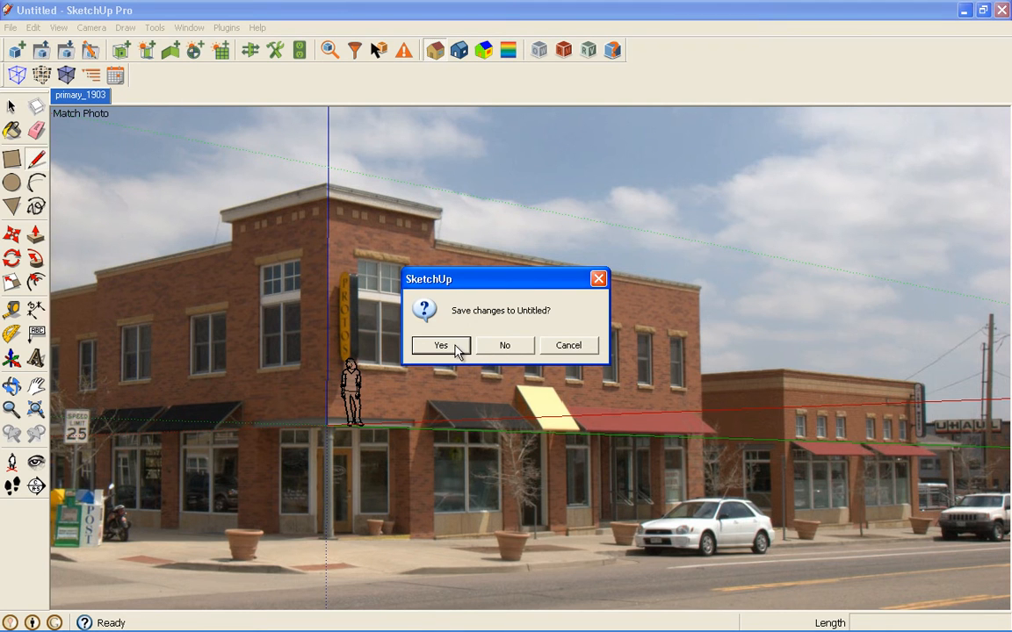
mouse_move(498, 351)
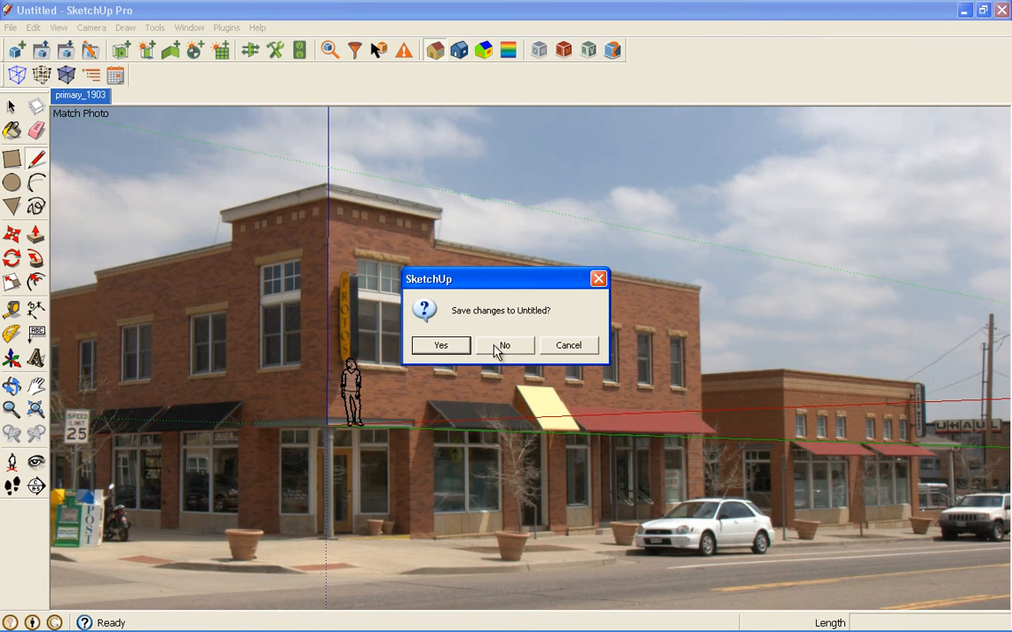
left_click(503, 345)
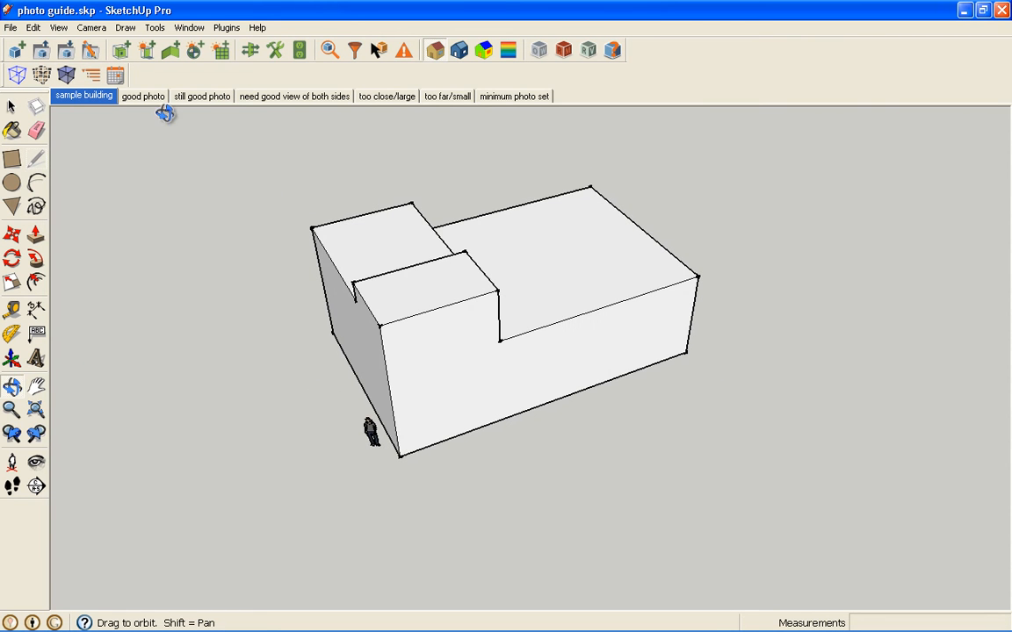
- View the good photo, still good, both sides, too close/large and too far/small scenes
left_click(142, 96)
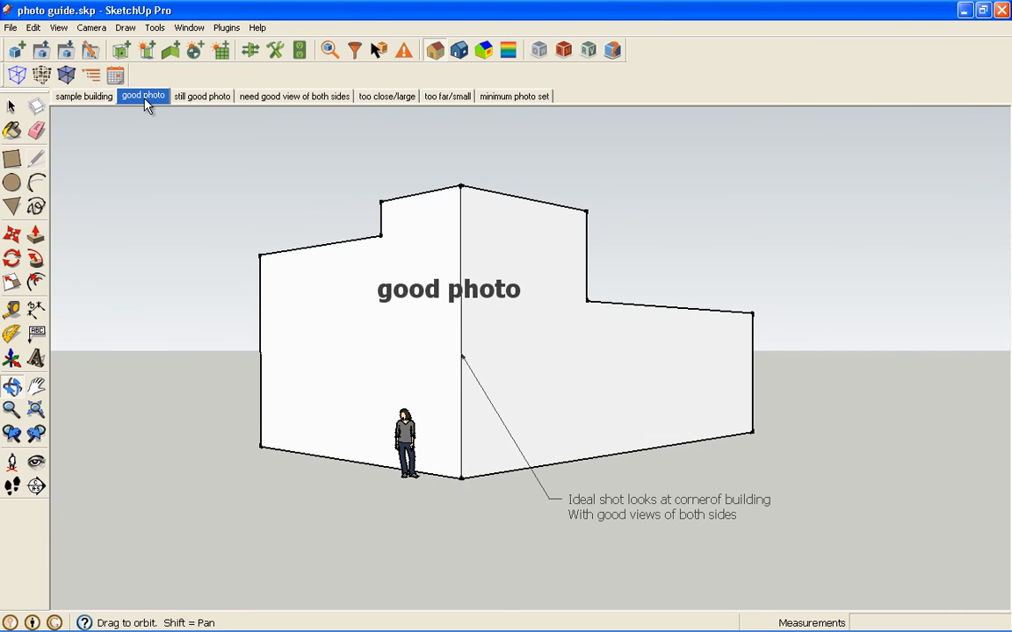
left_click(202, 96)
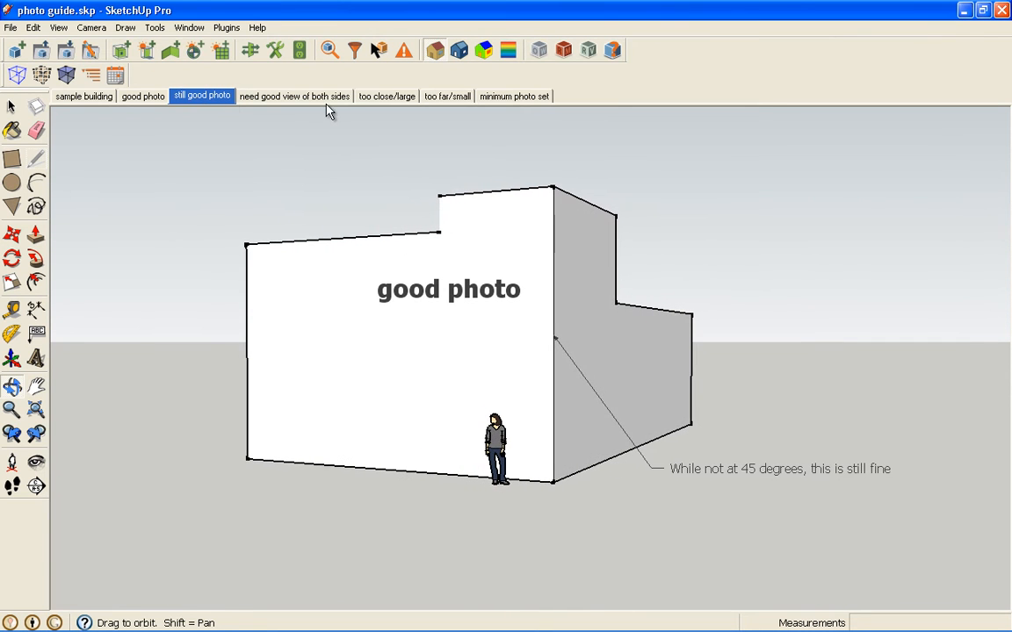
left_click(294, 95)
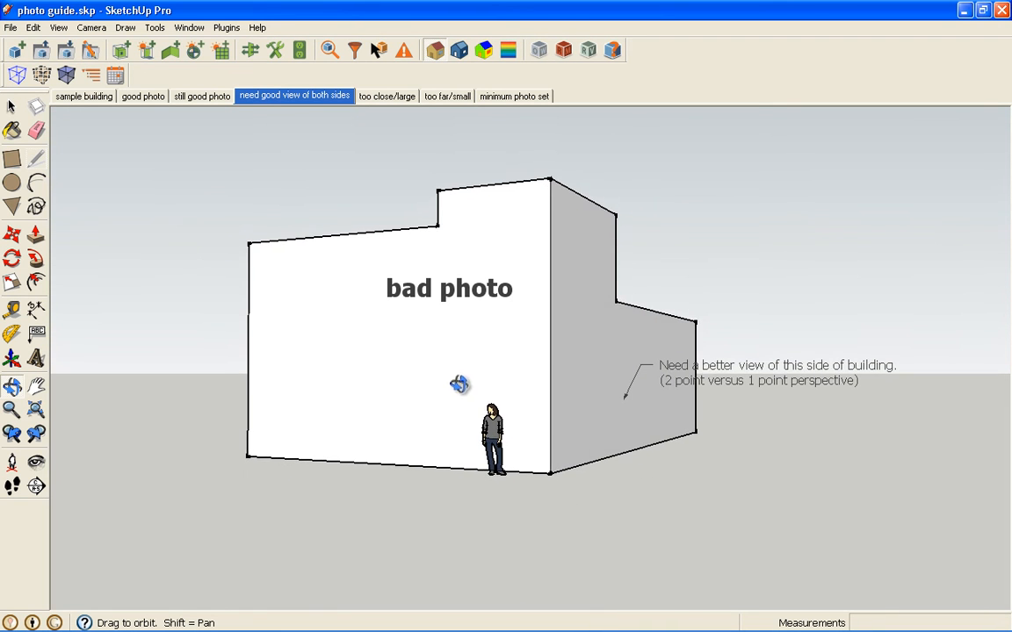
left_click(386, 96)
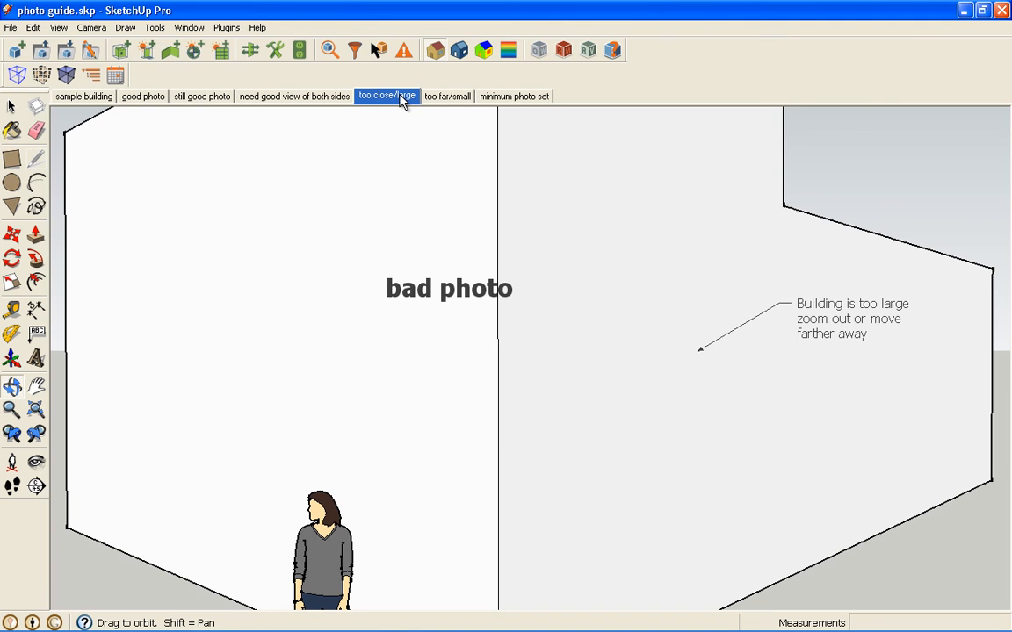
left_click(447, 96)
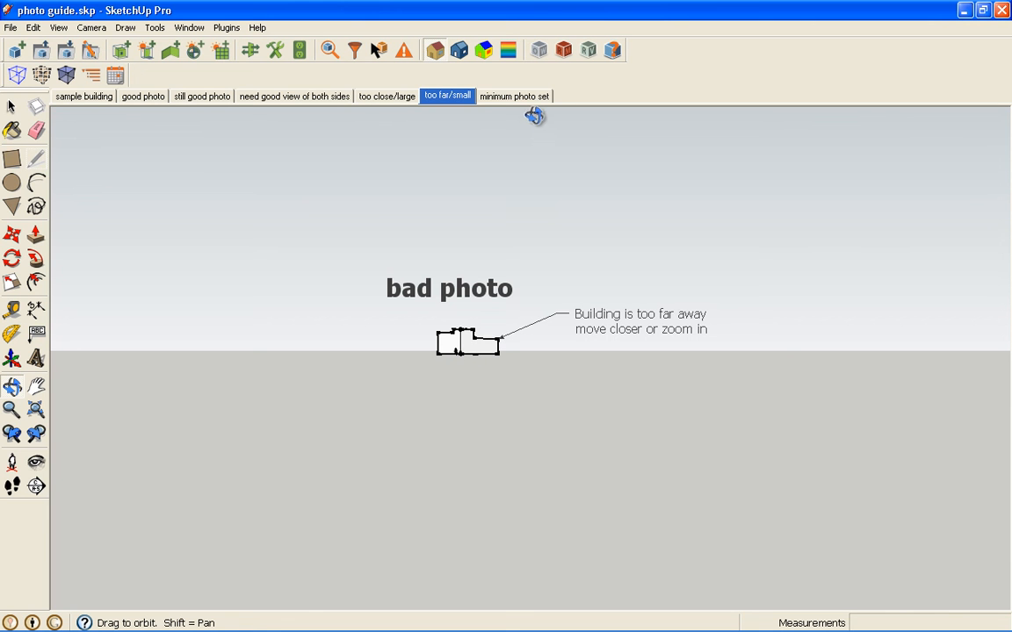
- Switch to the minimum photo set scene and orbit closer to the camera positions
left_click(513, 96)
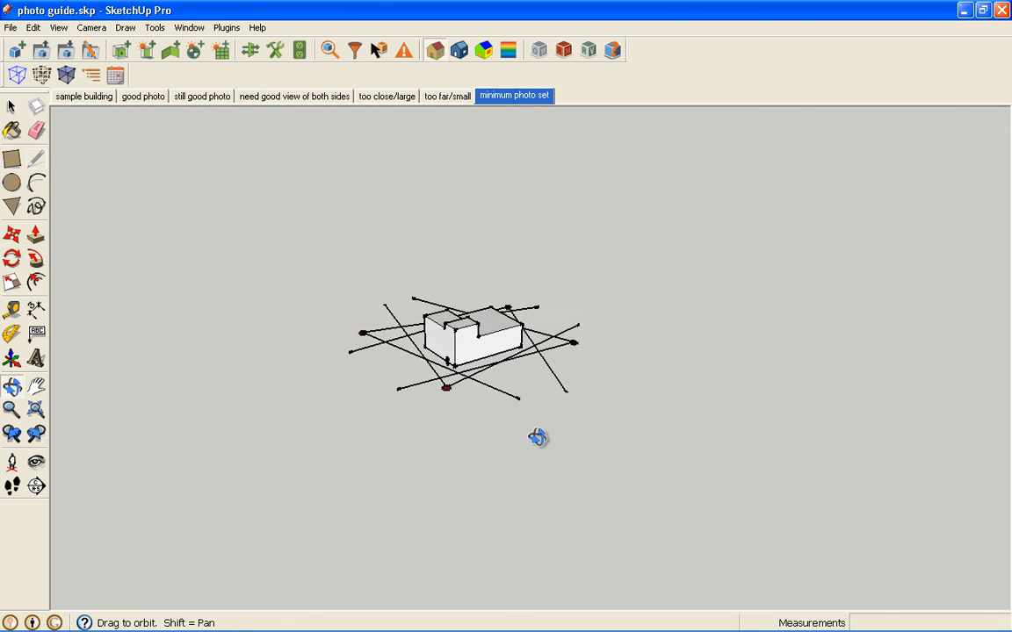
left_click_drag(538, 437, 646, 375)
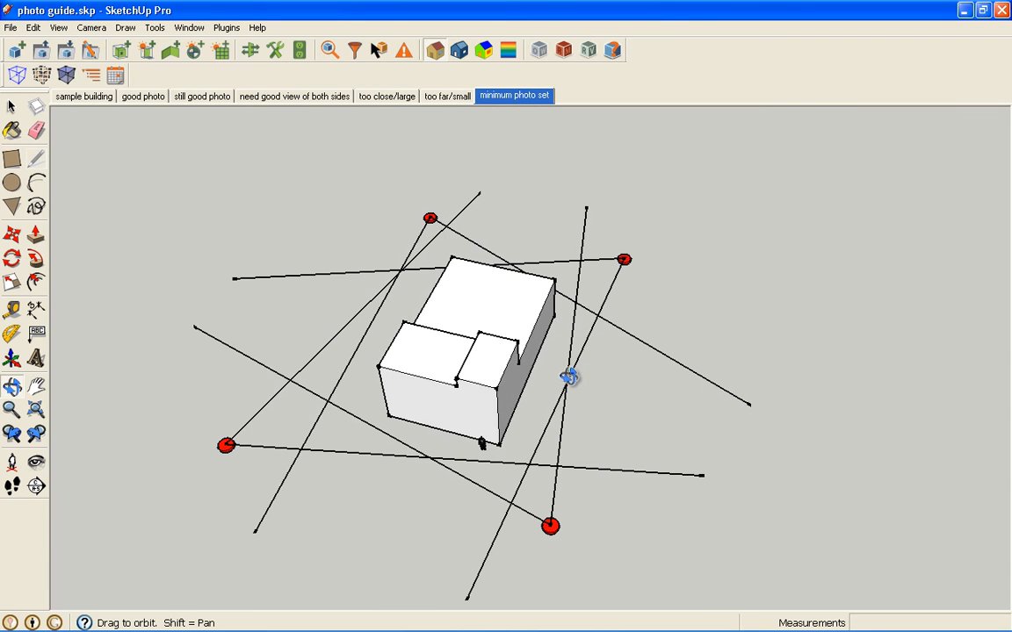
mouse_move(537, 389)
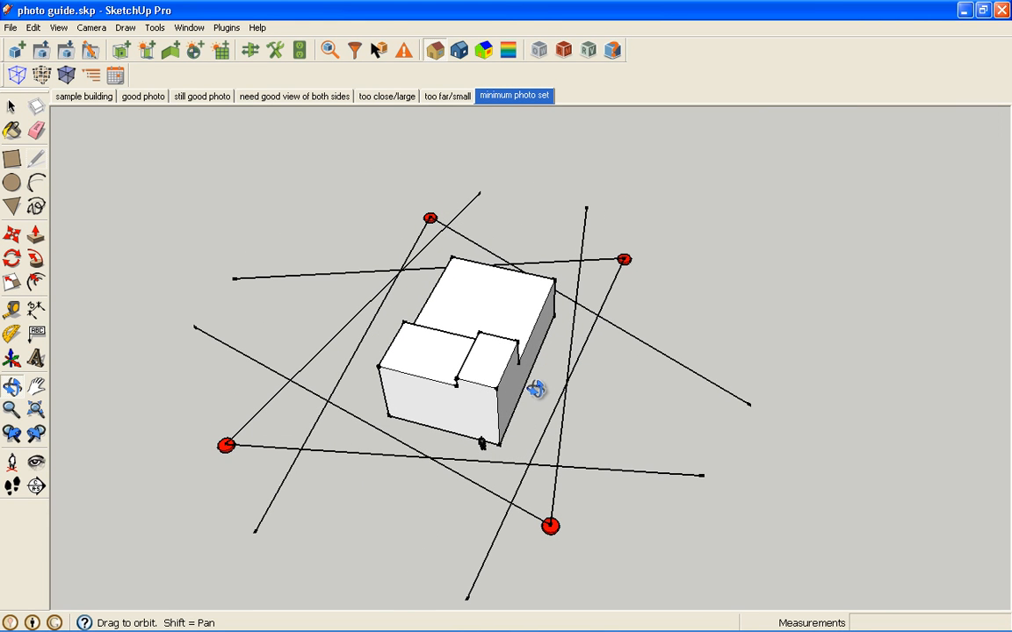
mouse_move(437, 440)
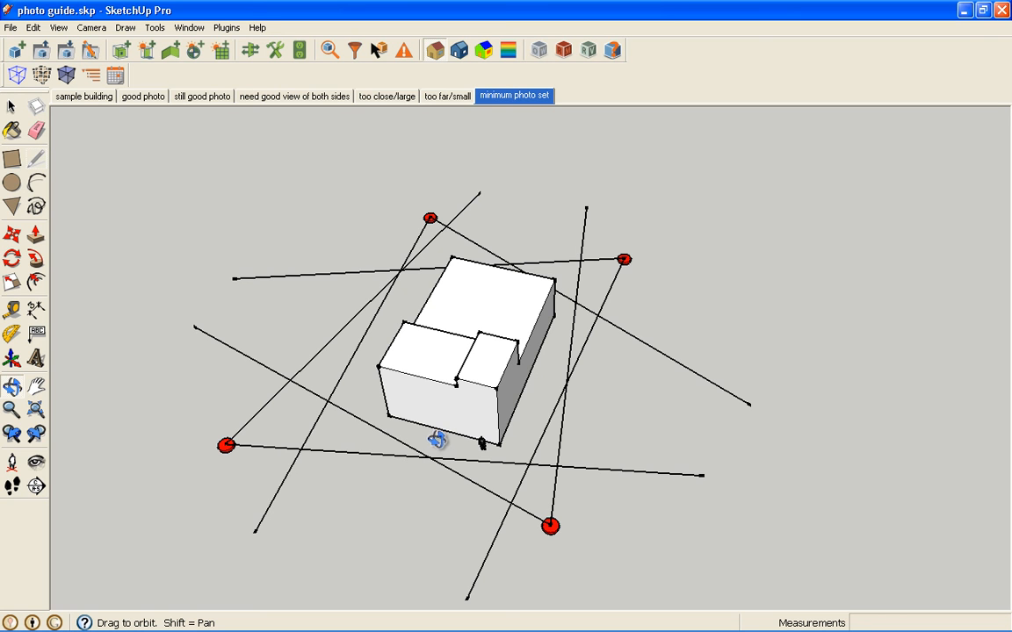
mouse_move(279, 478)
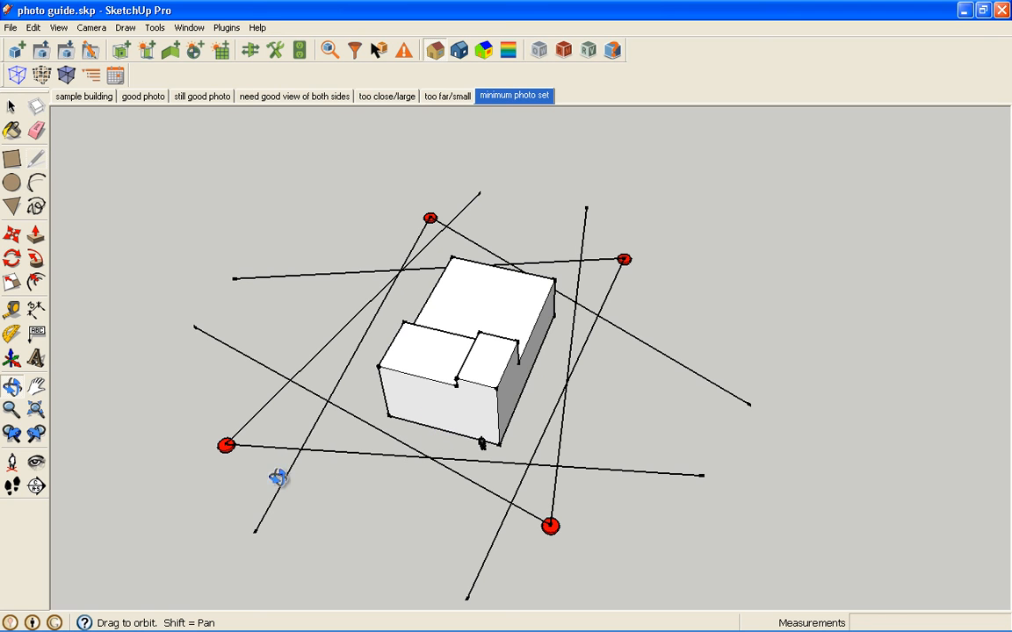
mouse_move(316, 470)
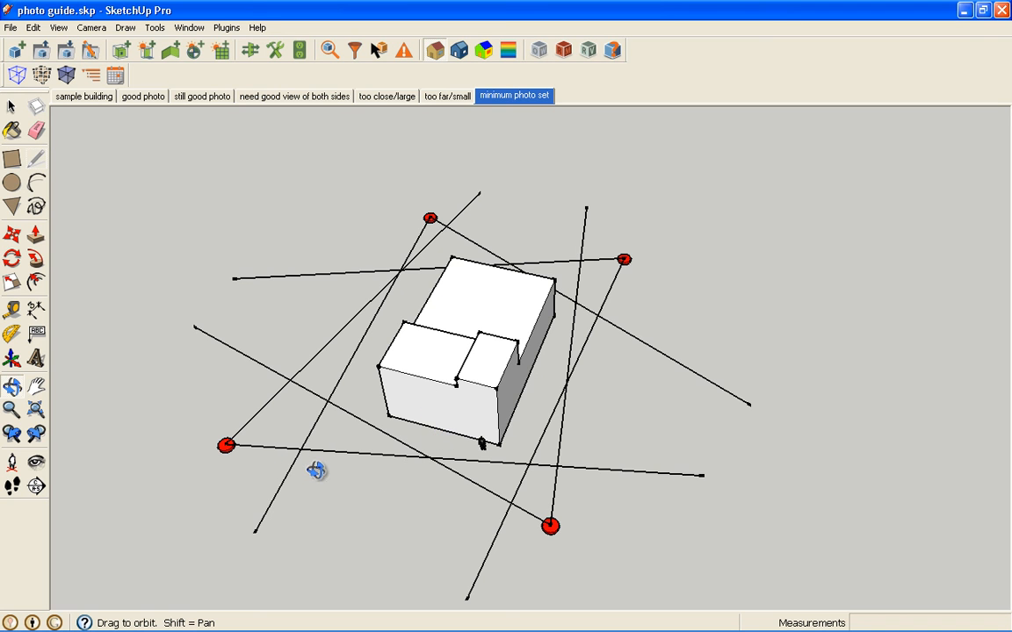
mouse_move(254, 409)
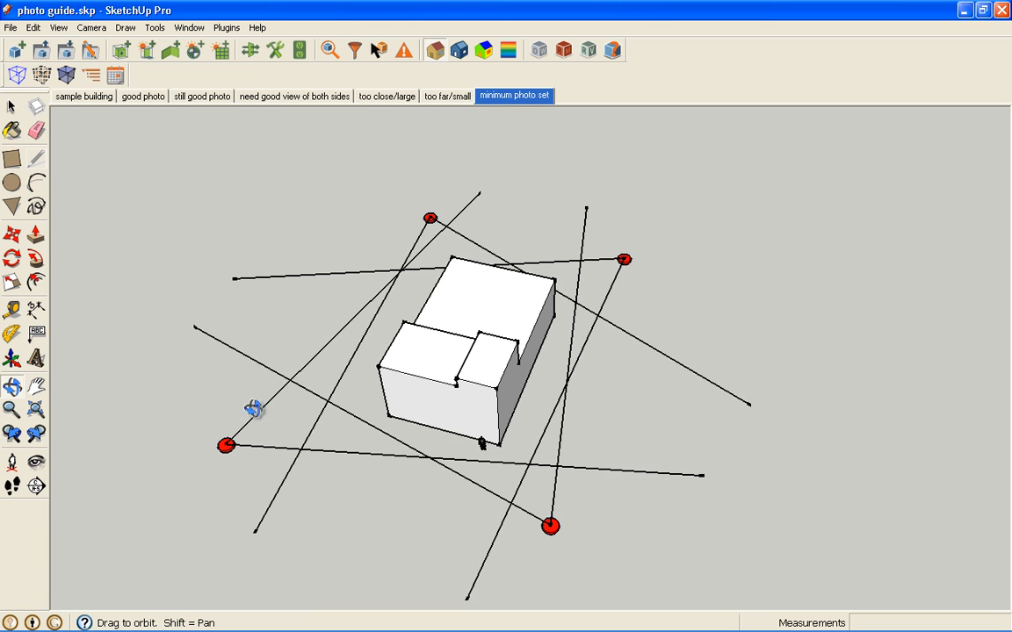
mouse_move(458, 388)
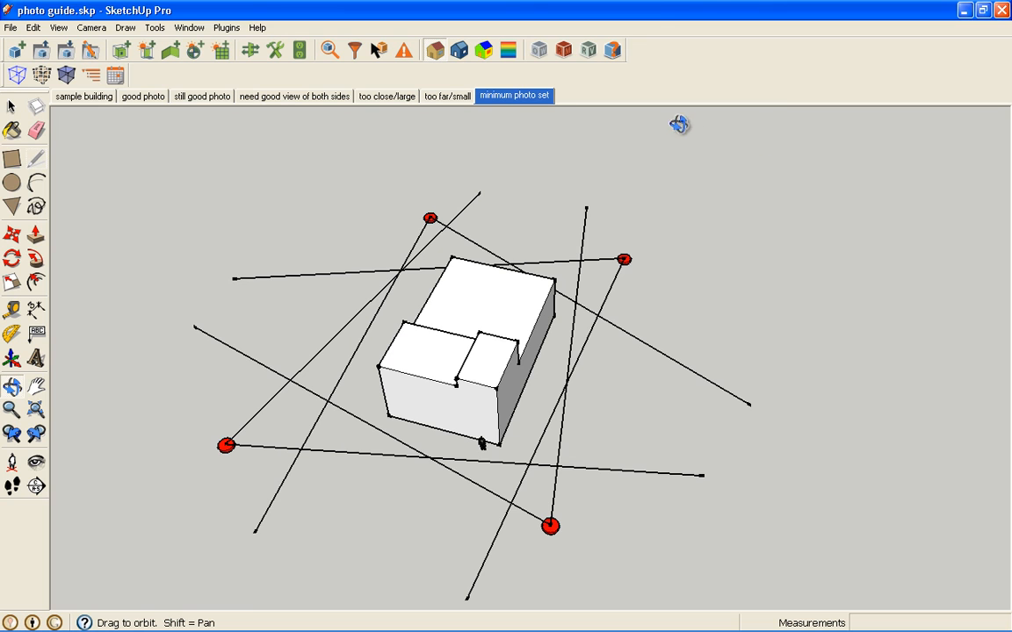
mouse_move(418, 538)
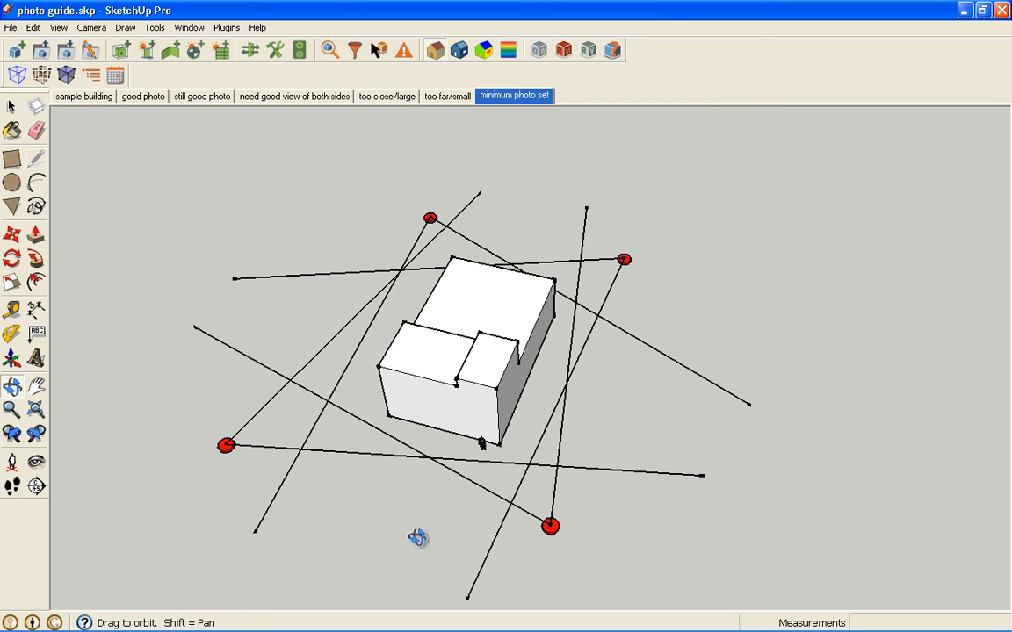
mouse_move(473, 475)
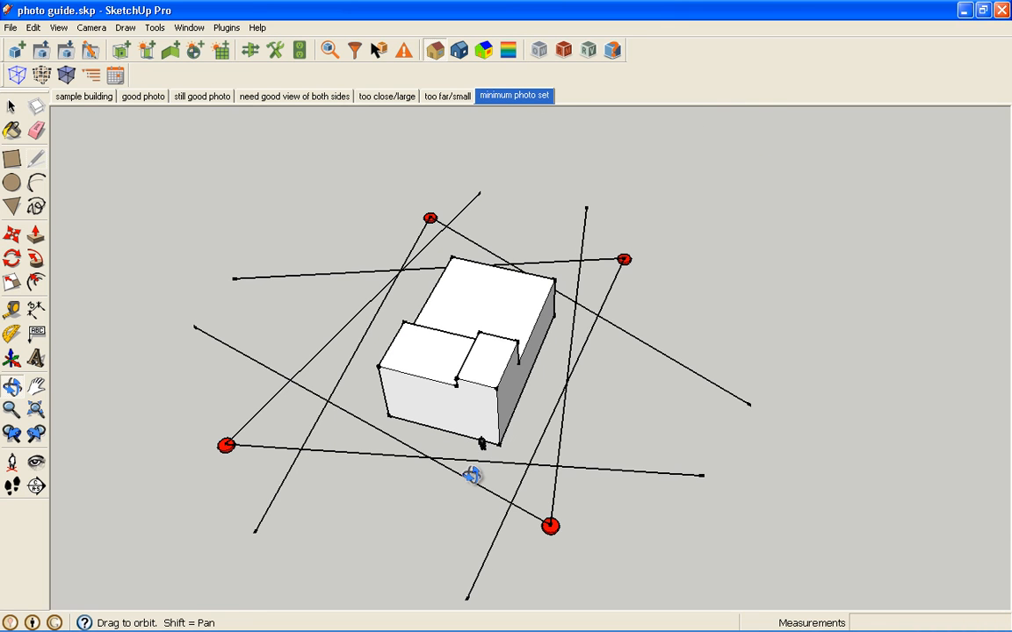